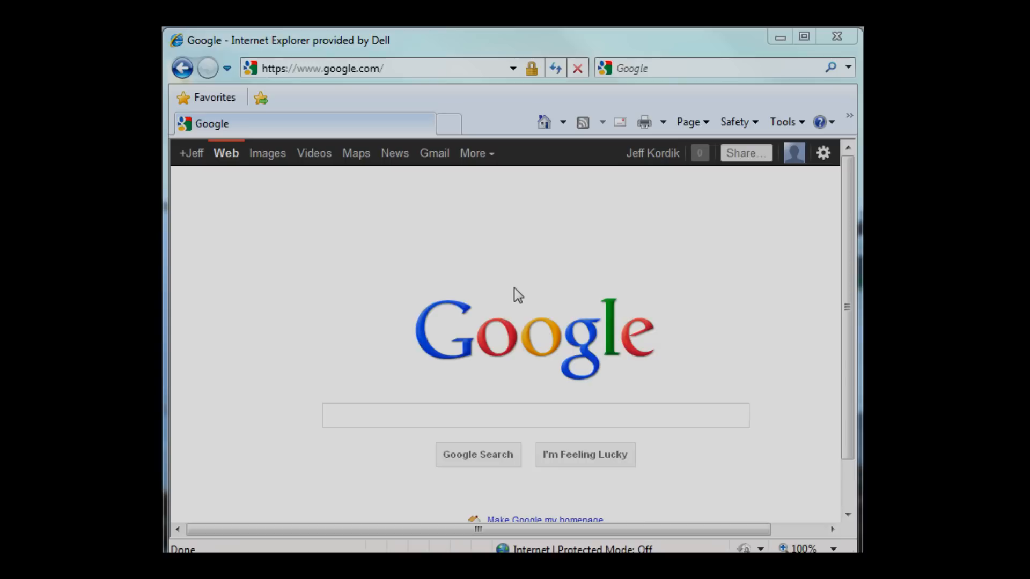
mouse_move(434, 153)
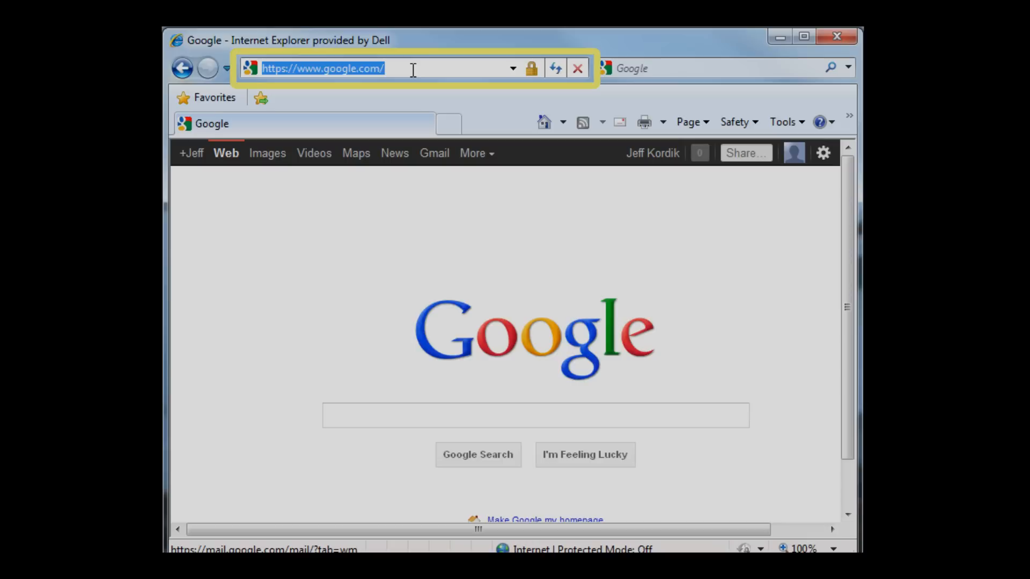
type("www")
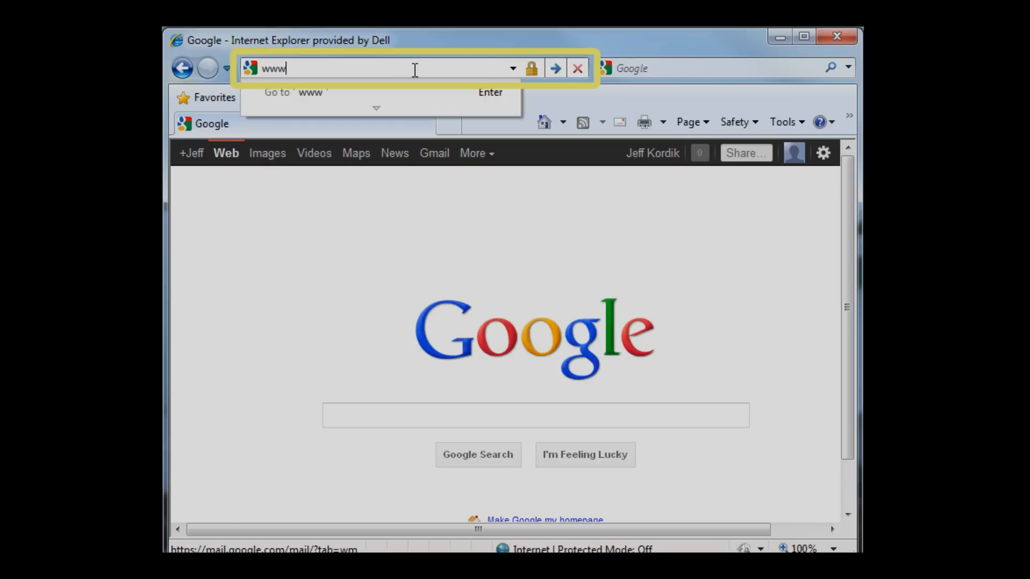
type(".applie")
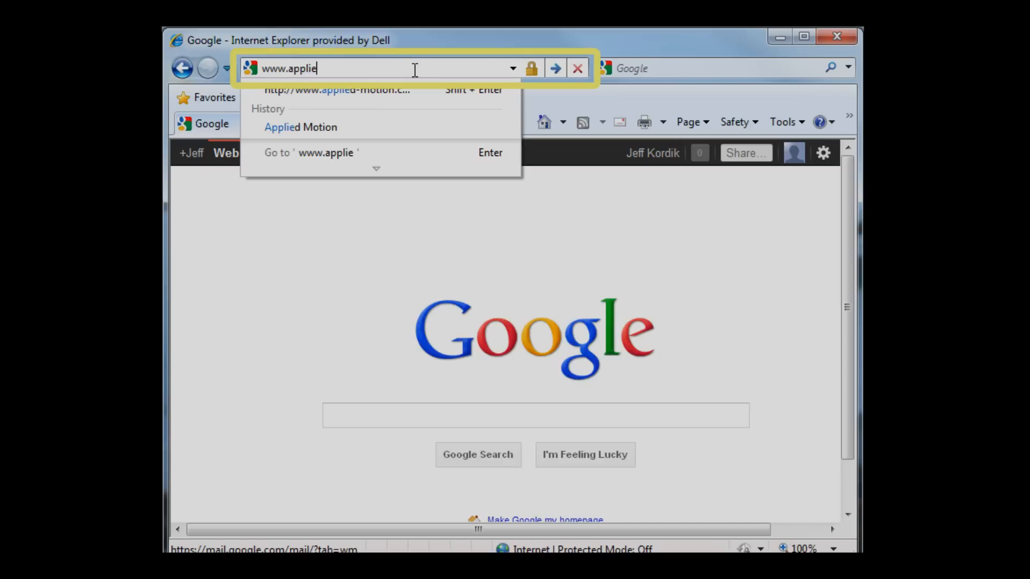
type("d-motion.com/")
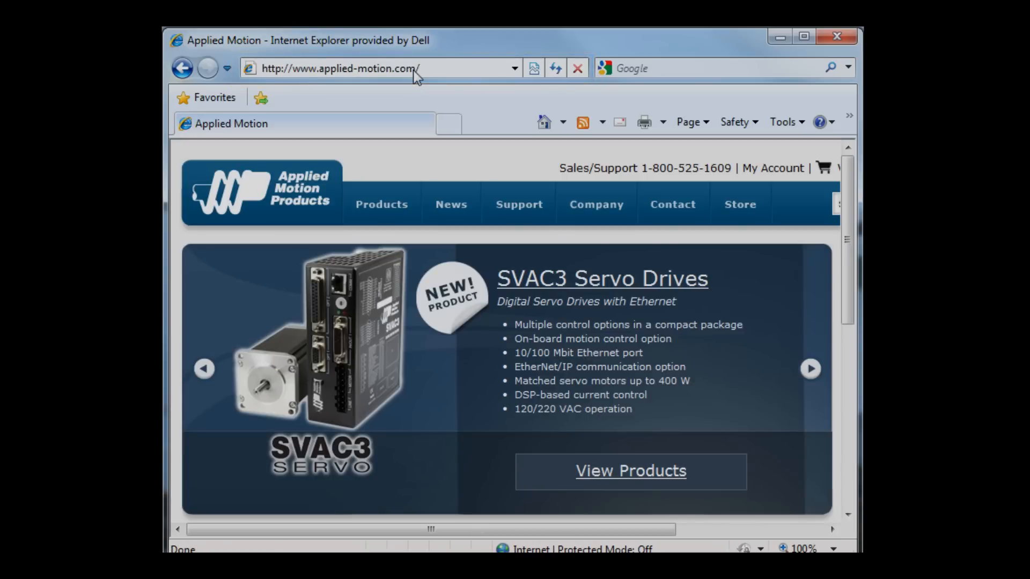
mouse_move(463, 163)
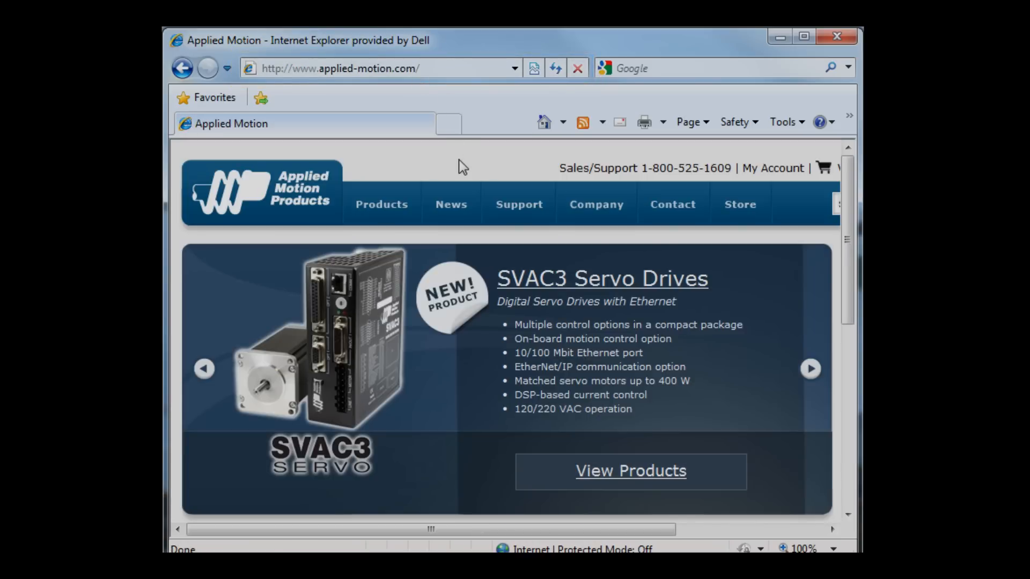
mouse_move(458, 165)
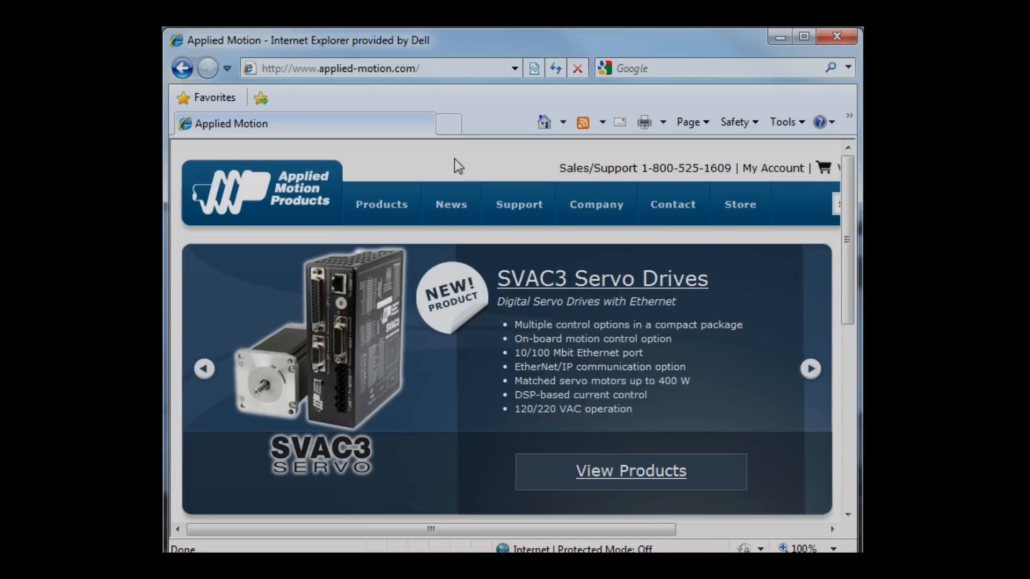
Go from the Support menu to the Product Manuals by Type page.
left_click(518, 204)
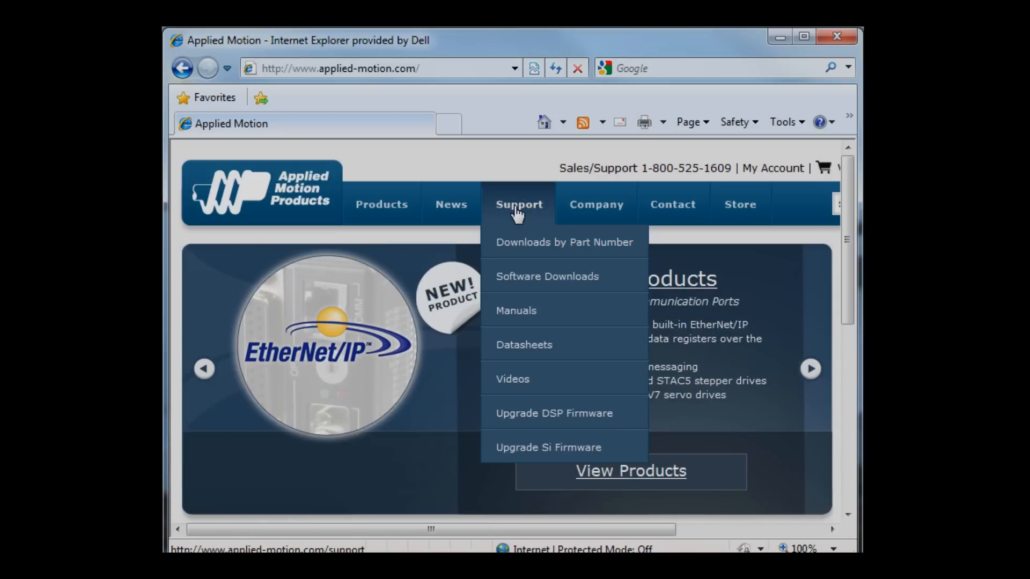
mouse_move(519, 322)
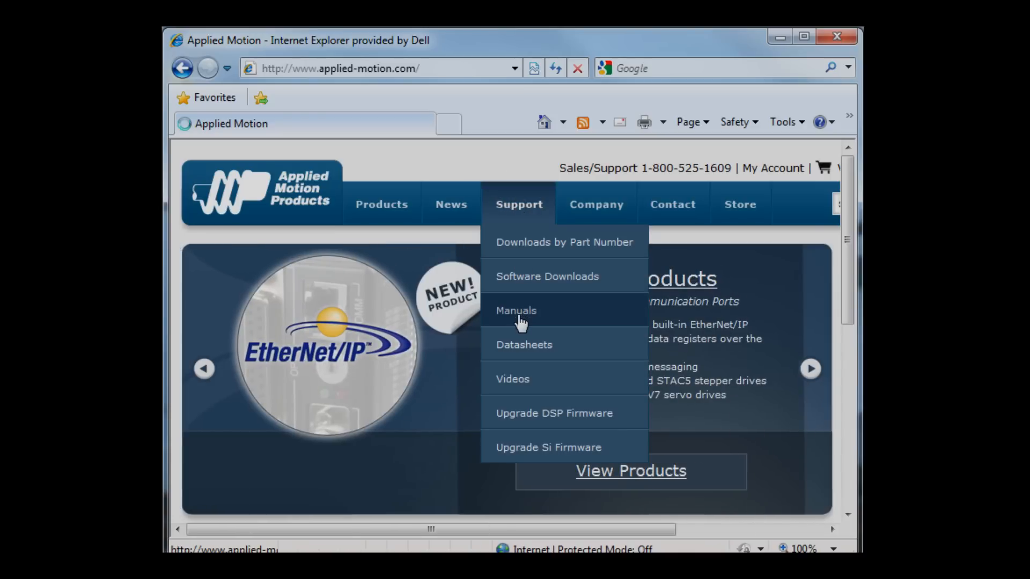
left_click(516, 310)
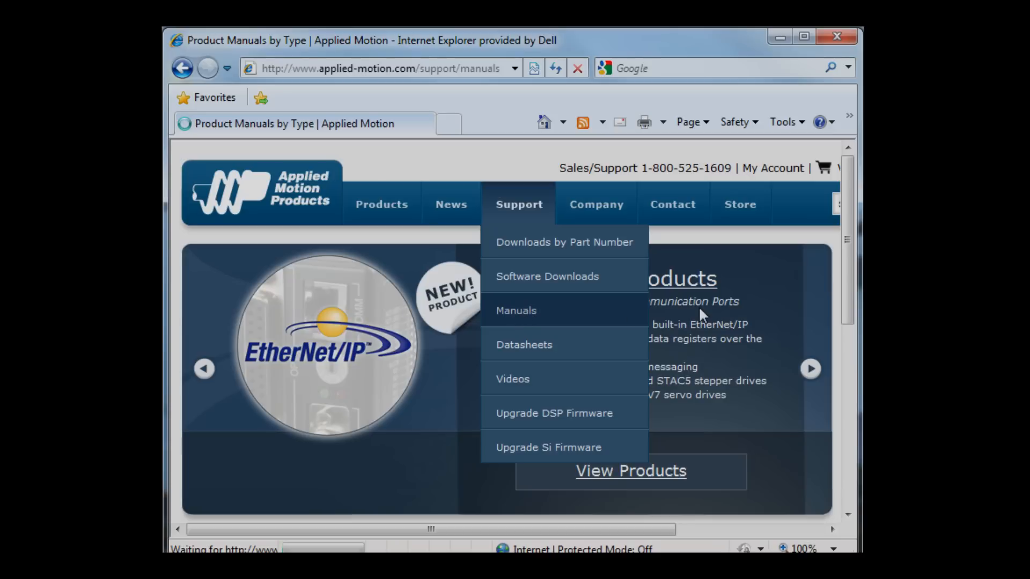
left_click(516, 310)
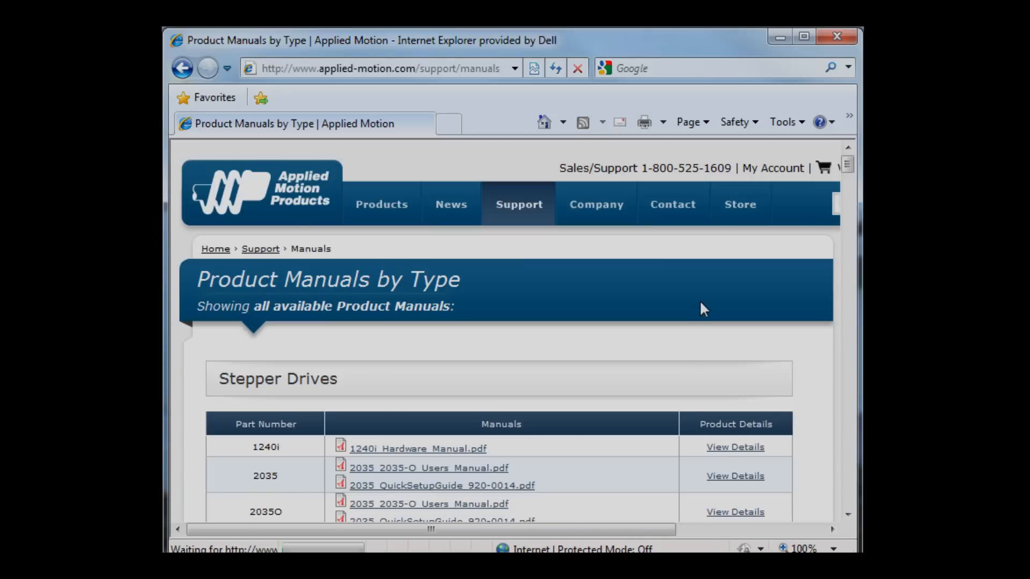
Scroll the manuals table down to the ST10-Q-EE row and its manual files.
scroll("down", 3)
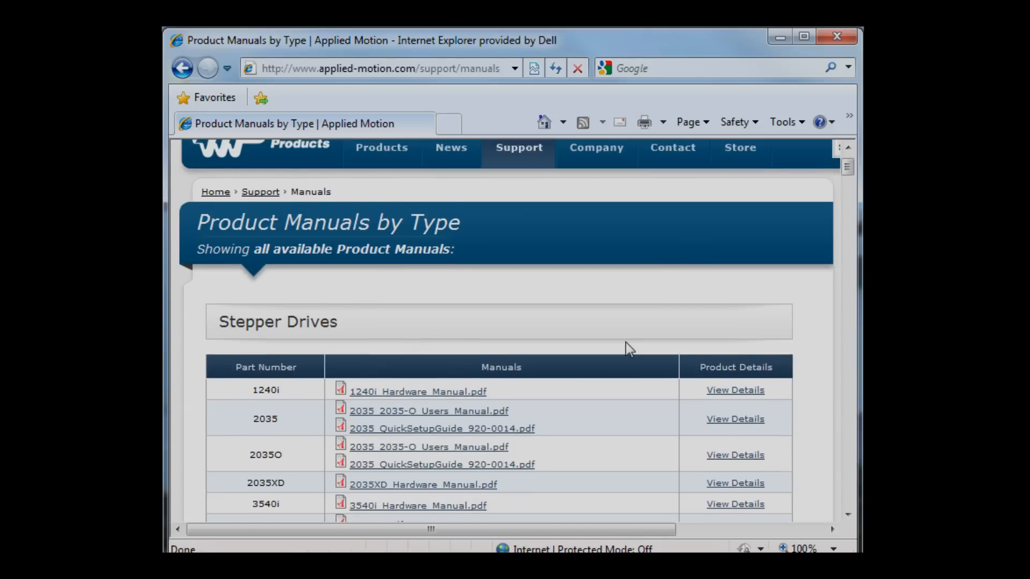
scroll("down", 3)
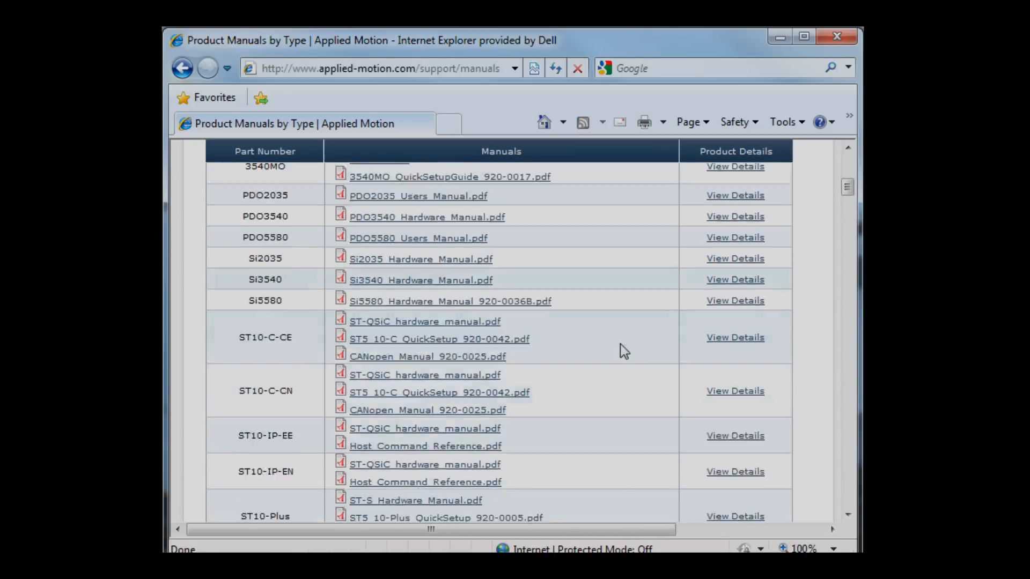
scroll("down", 3)
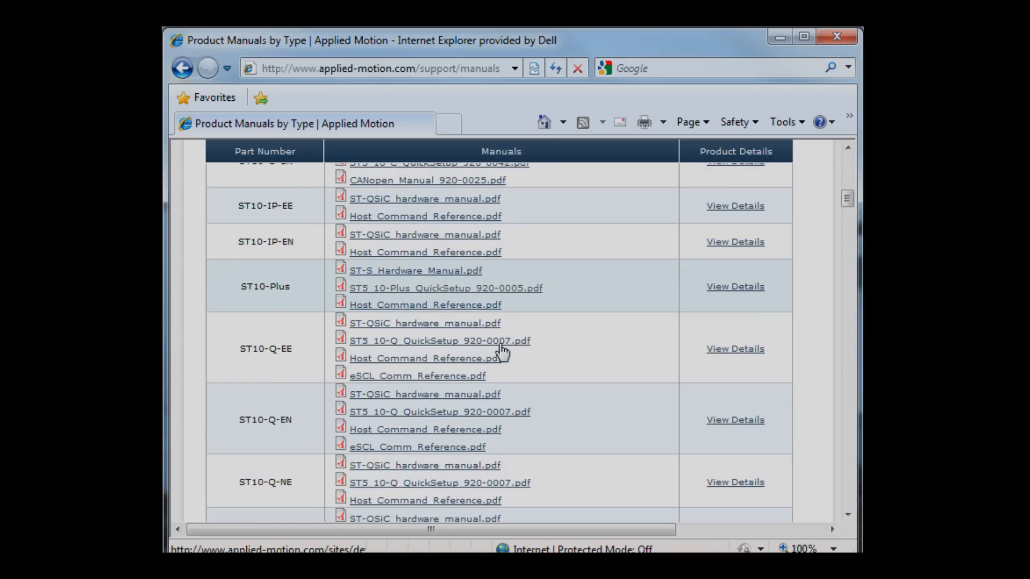
scroll("down", 3)
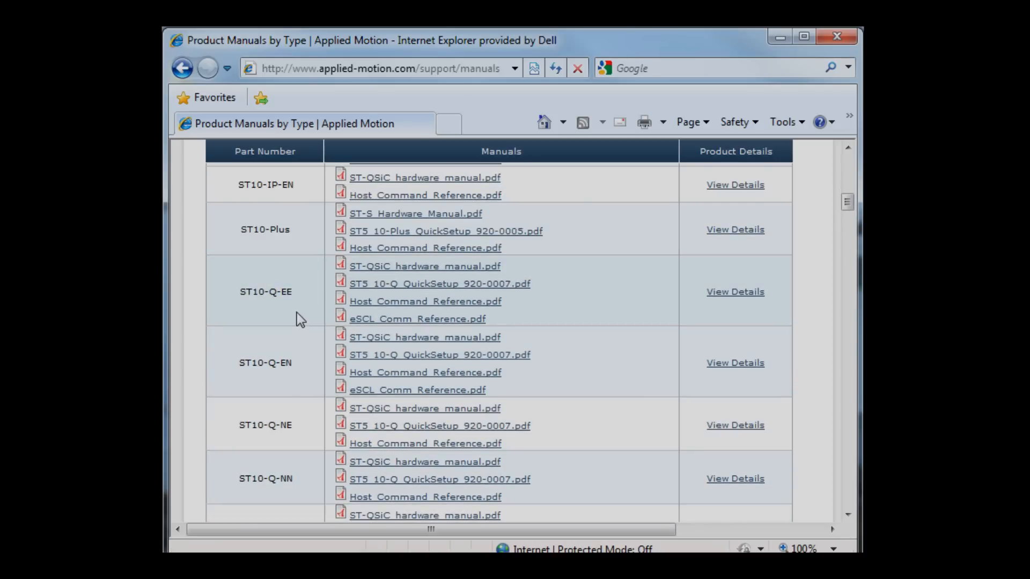
mouse_move(288, 313)
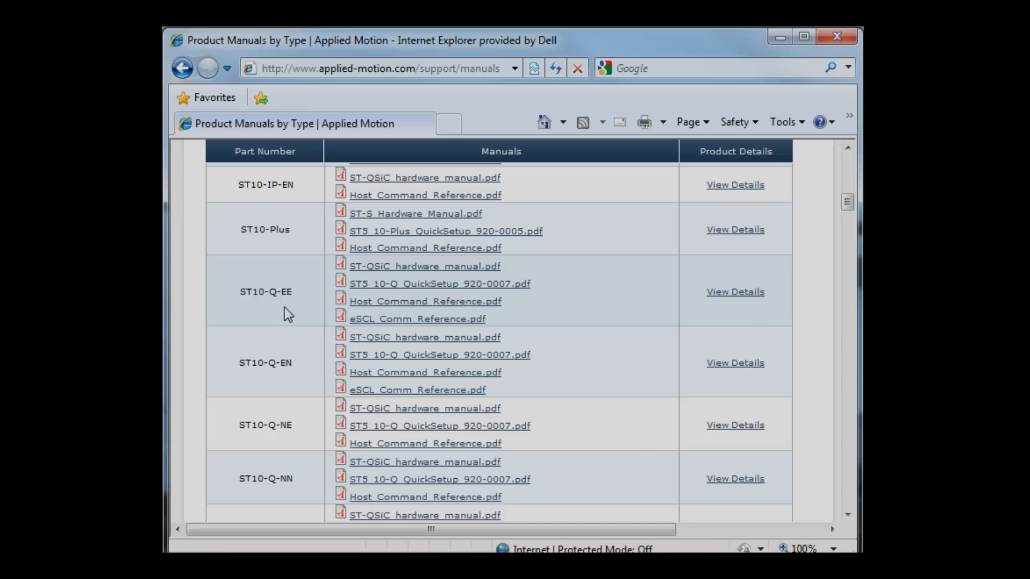
mouse_move(294, 315)
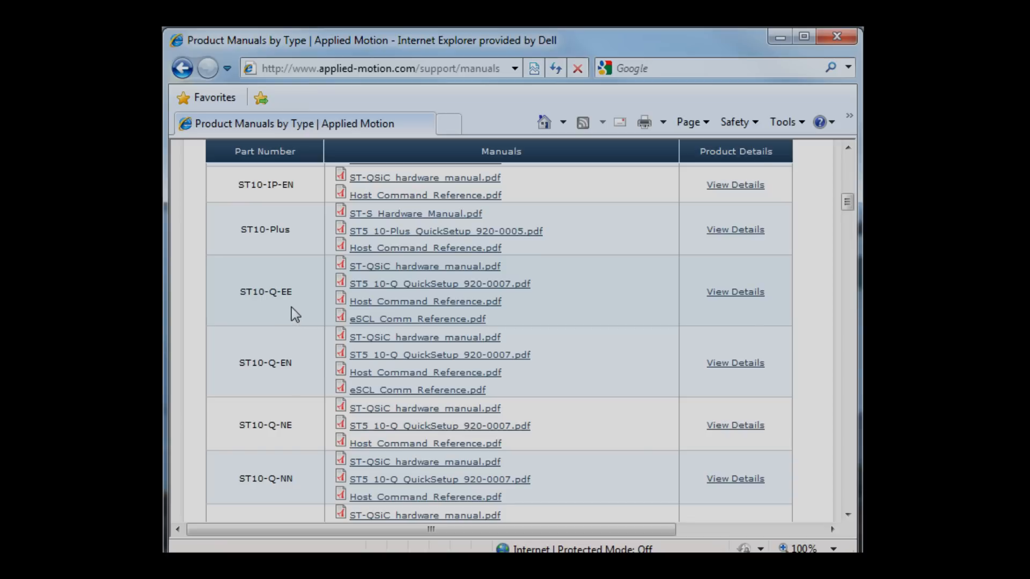
mouse_move(425, 266)
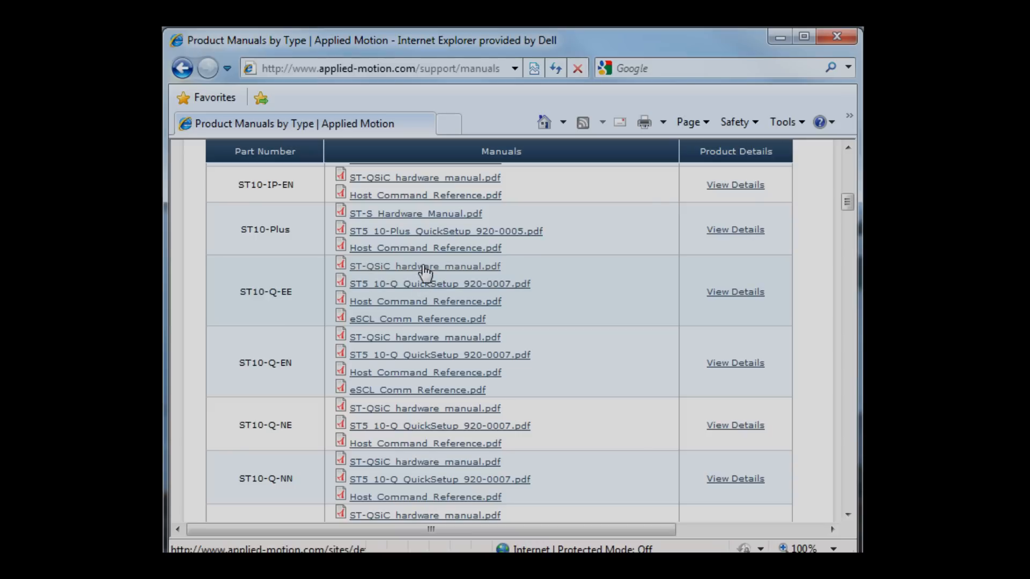
Save ST-QSiC_hardware_manual.pdf for the ST10-Q-EE to the Desktop via Save Target As.
right_click(425, 266)
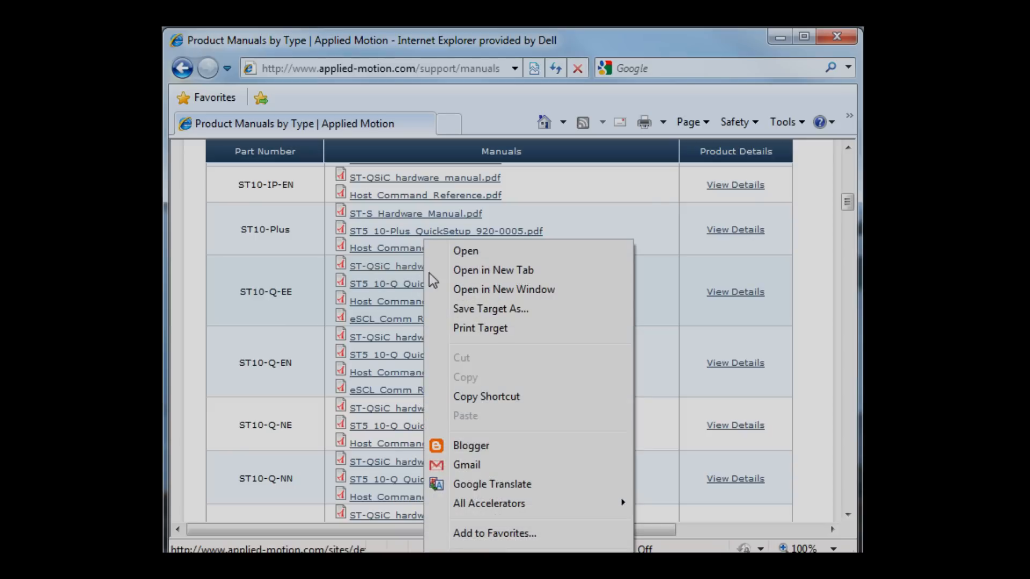
left_click(490, 308)
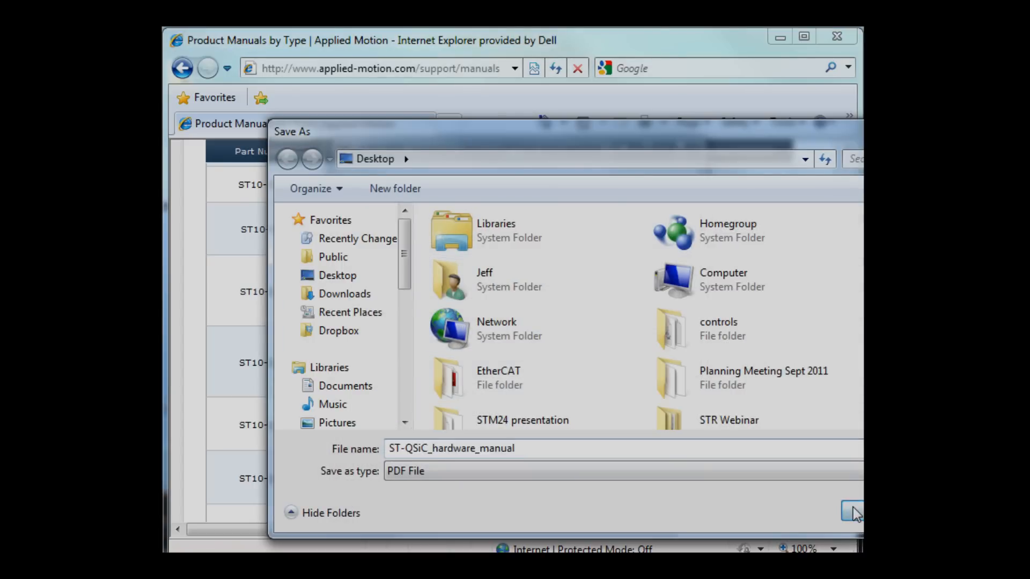
left_click(853, 512)
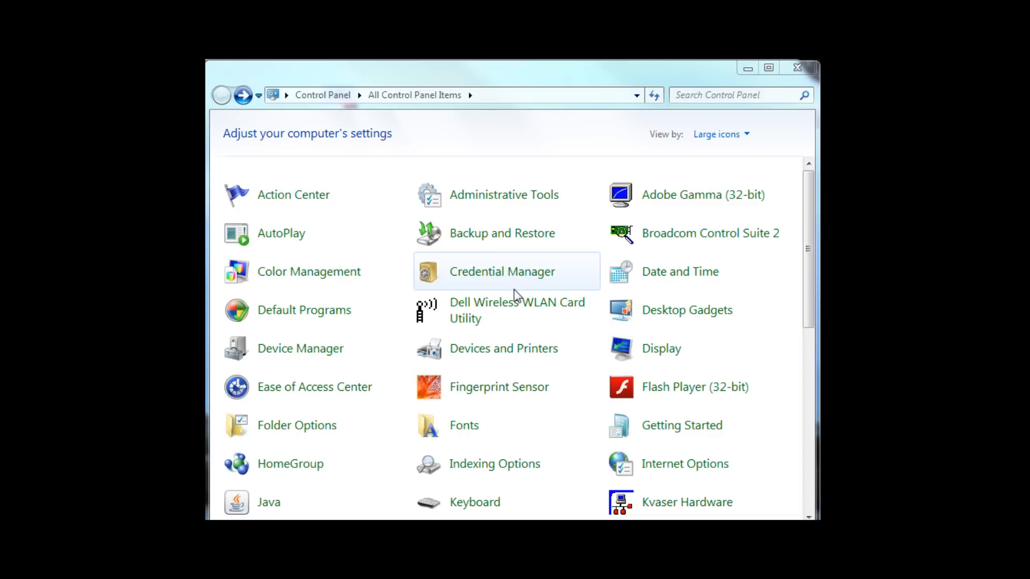
mouse_move(525, 294)
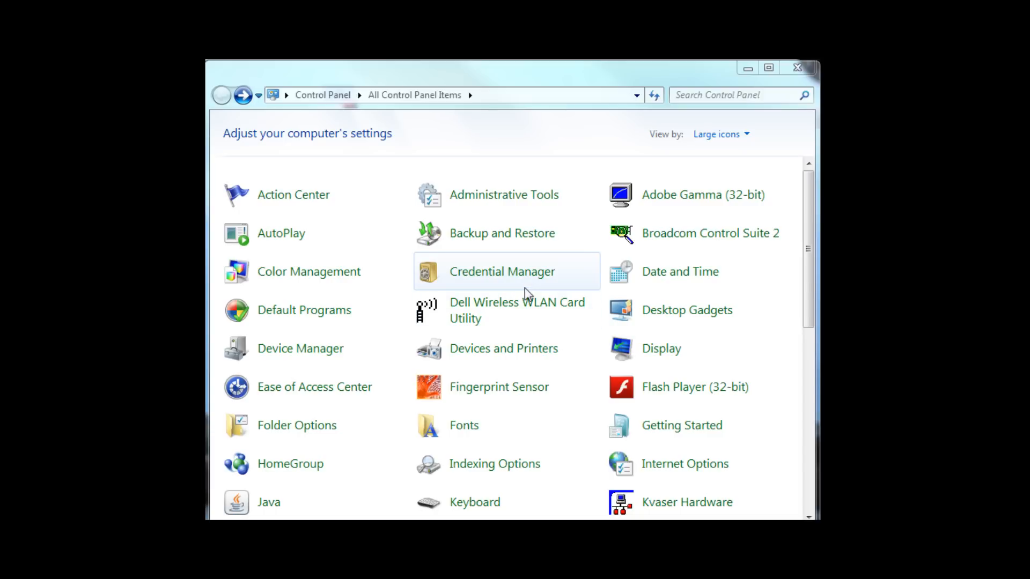
mouse_move(736, 263)
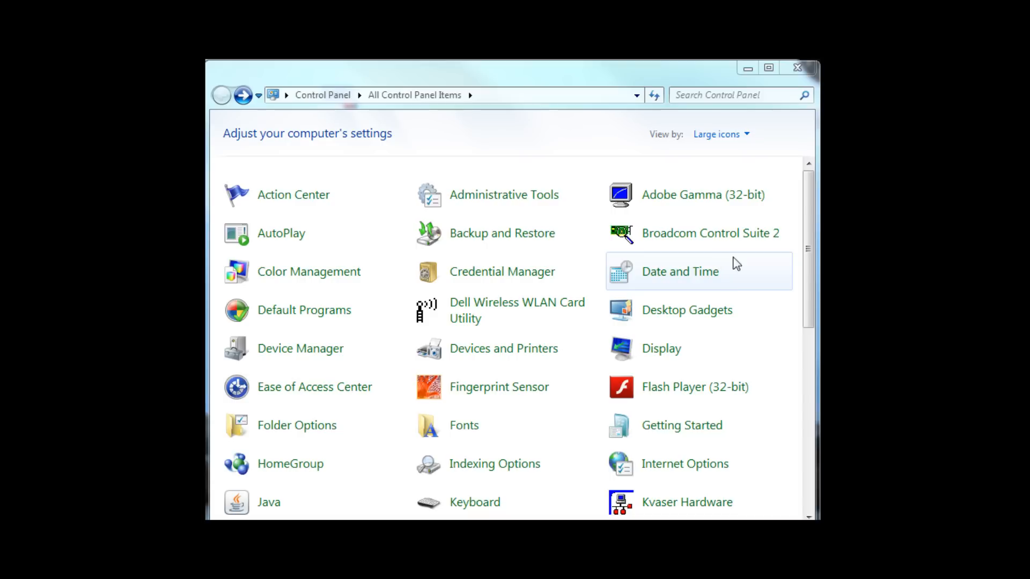
Scroll the Control Panel items down until Network and Sharing Center is visible.
scroll("down", 3)
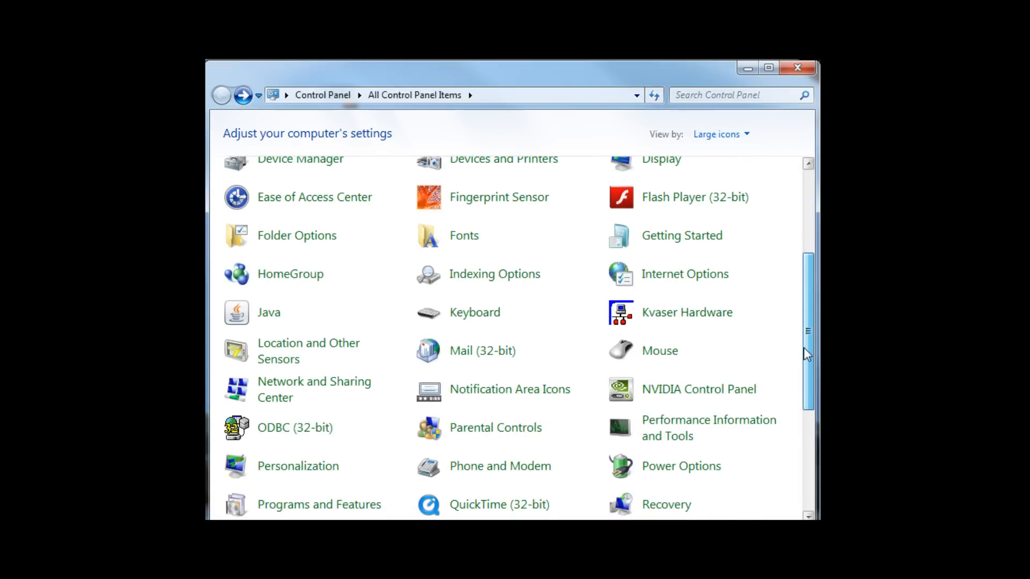
mouse_move(322, 389)
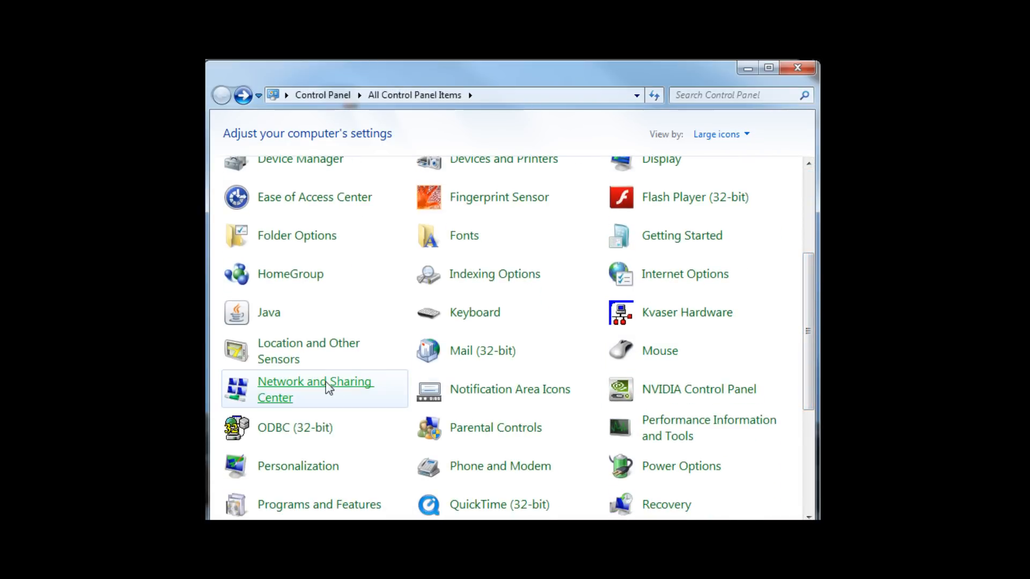
mouse_move(322, 391)
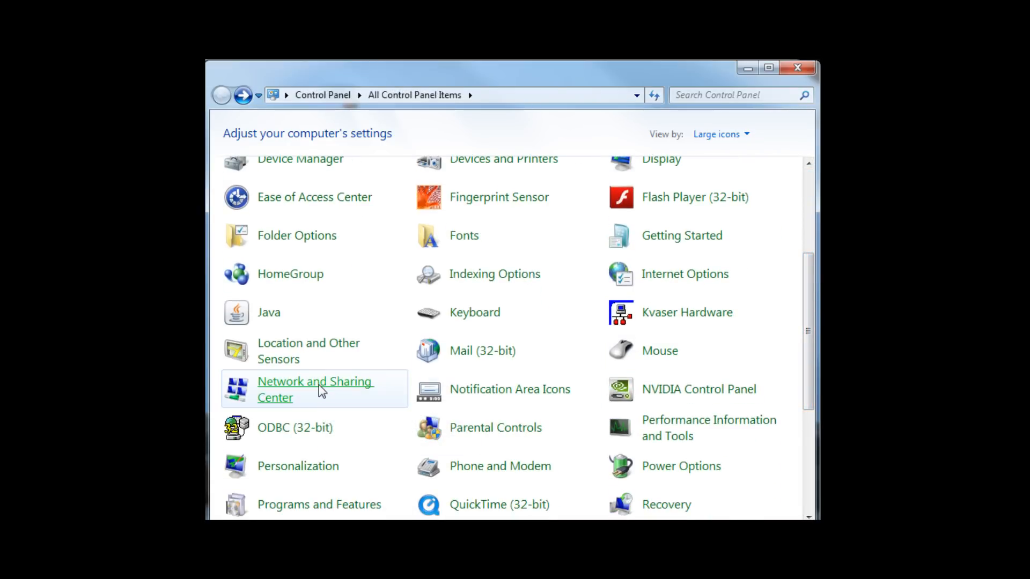
Reach the Network Connections list through Network and Sharing Center and select Local Area Connection.
left_click(315, 390)
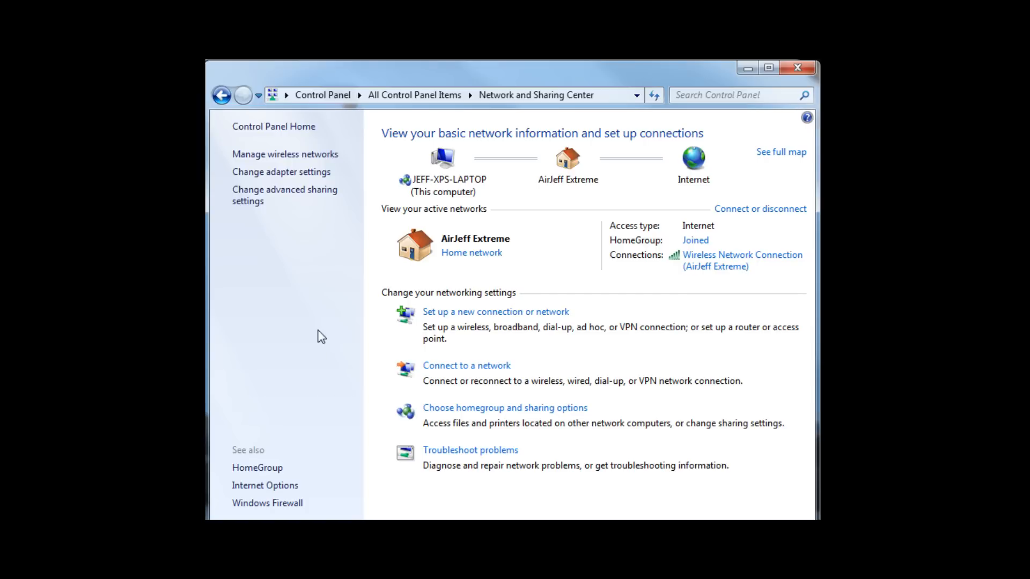
mouse_move(308, 307)
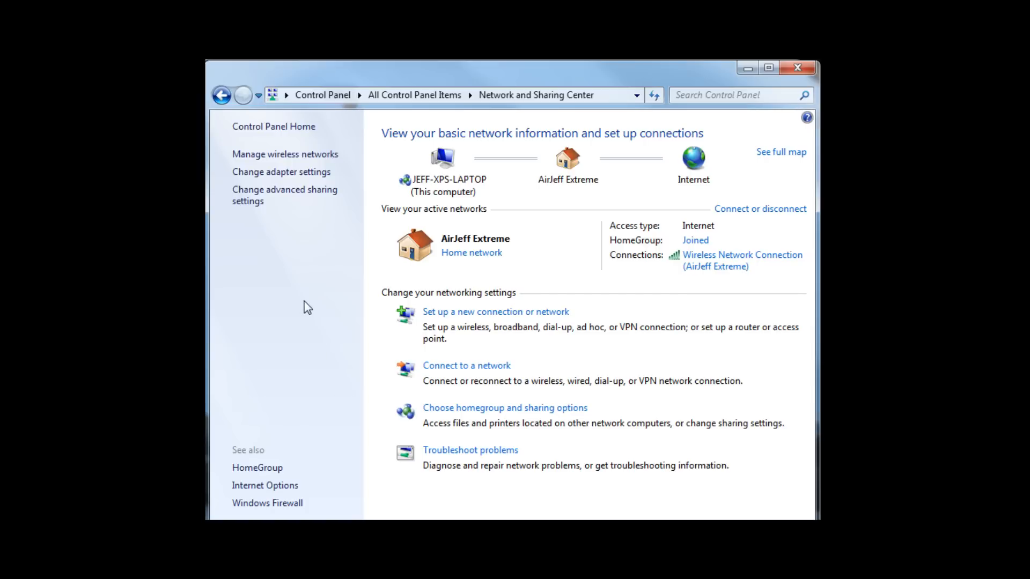
mouse_move(294, 178)
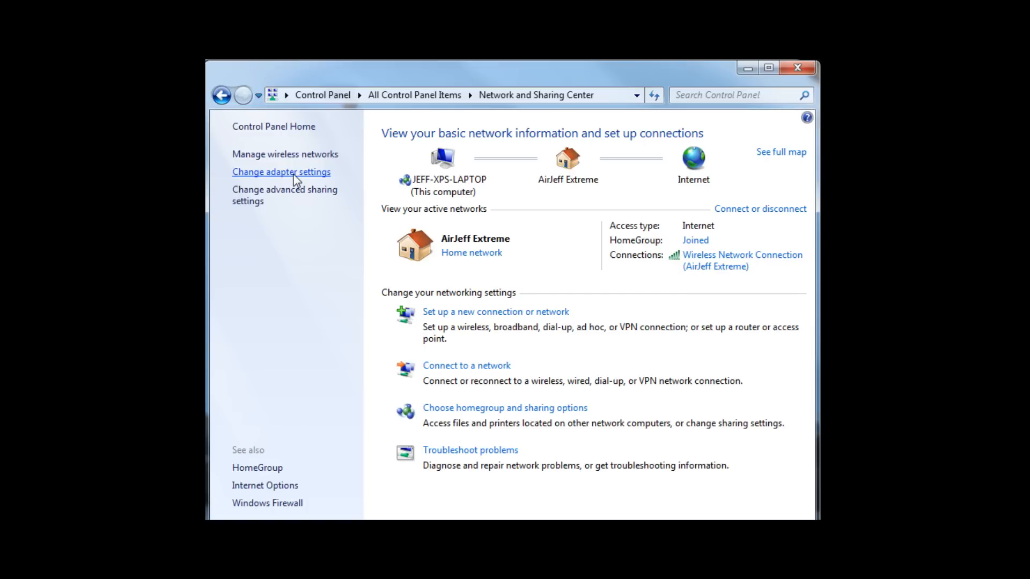
left_click(281, 171)
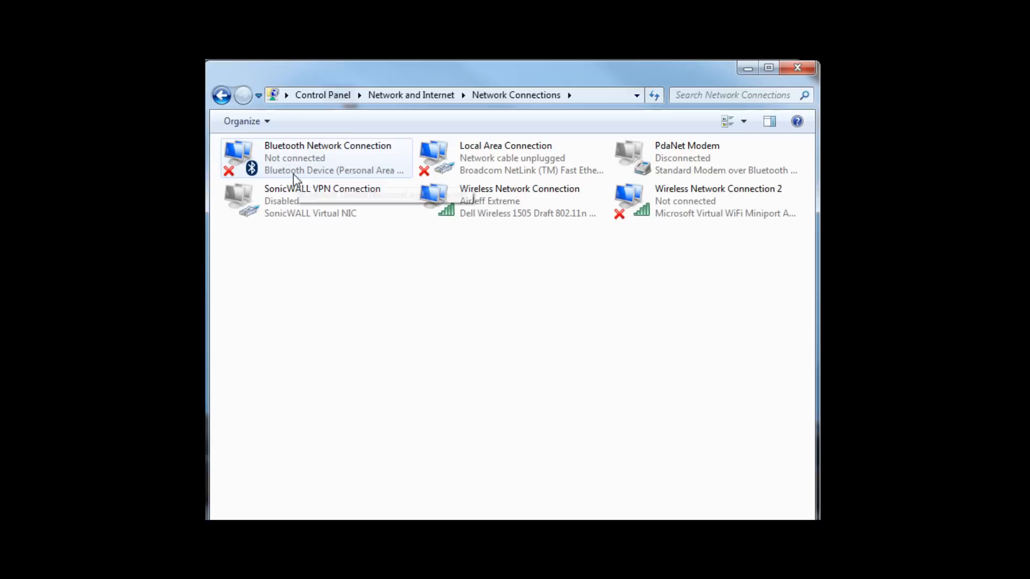
mouse_move(496, 283)
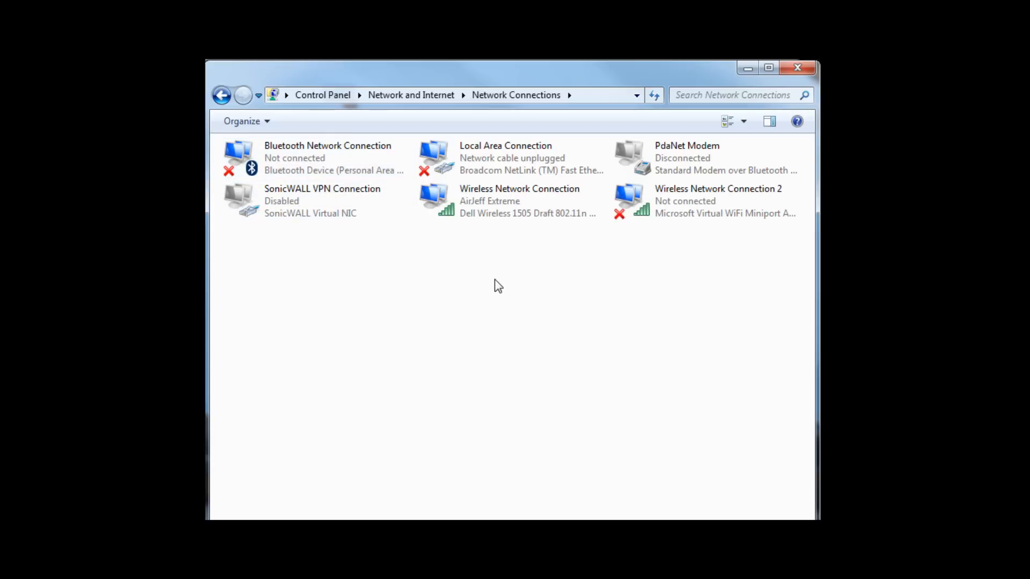
left_click(505, 158)
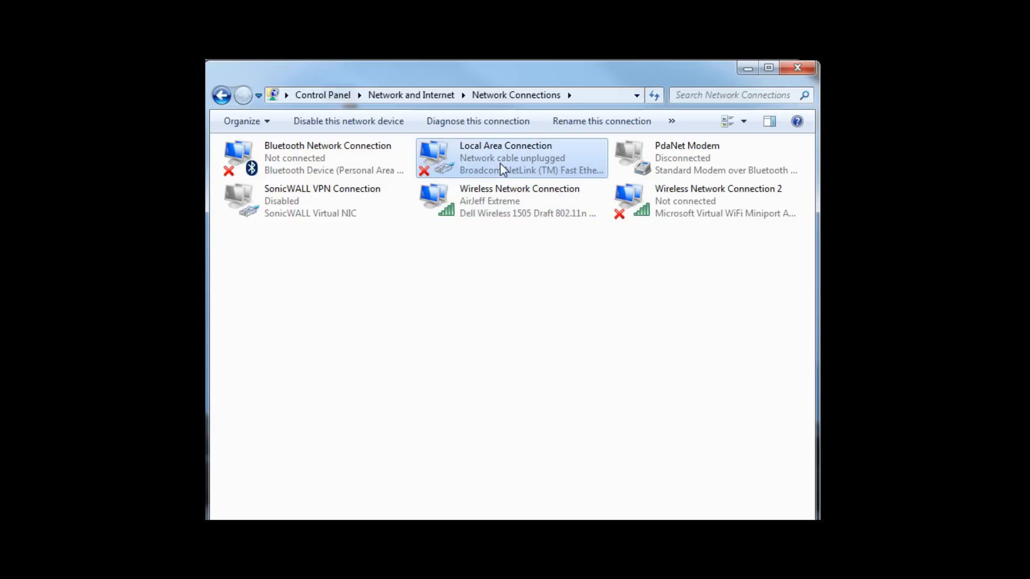
Bring up the Internet Protocol Version 4 (TCP/IPv4) properties for the Local Area Connection.
double_click(505, 158)
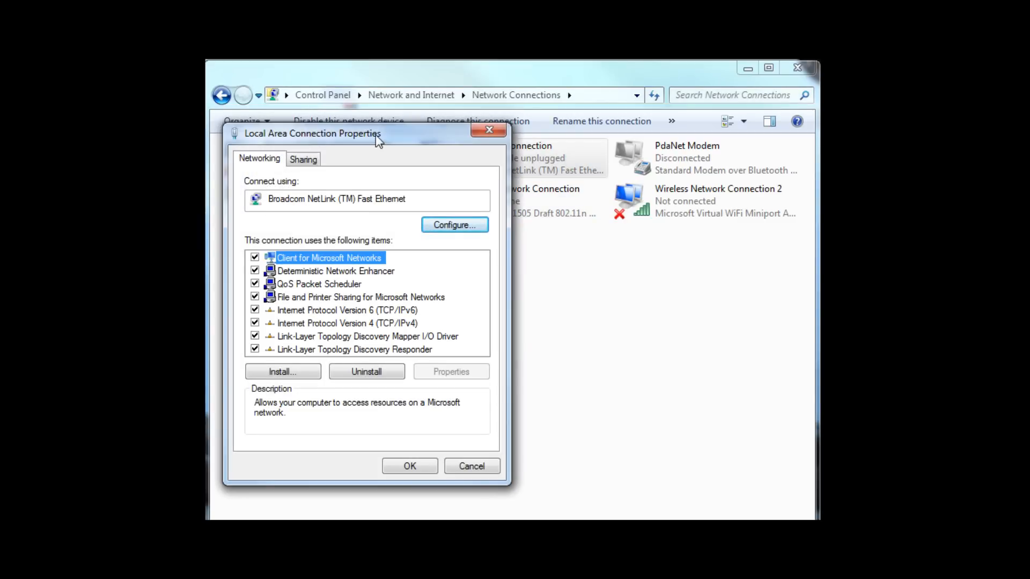
left_click_drag(313, 133, 393, 125)
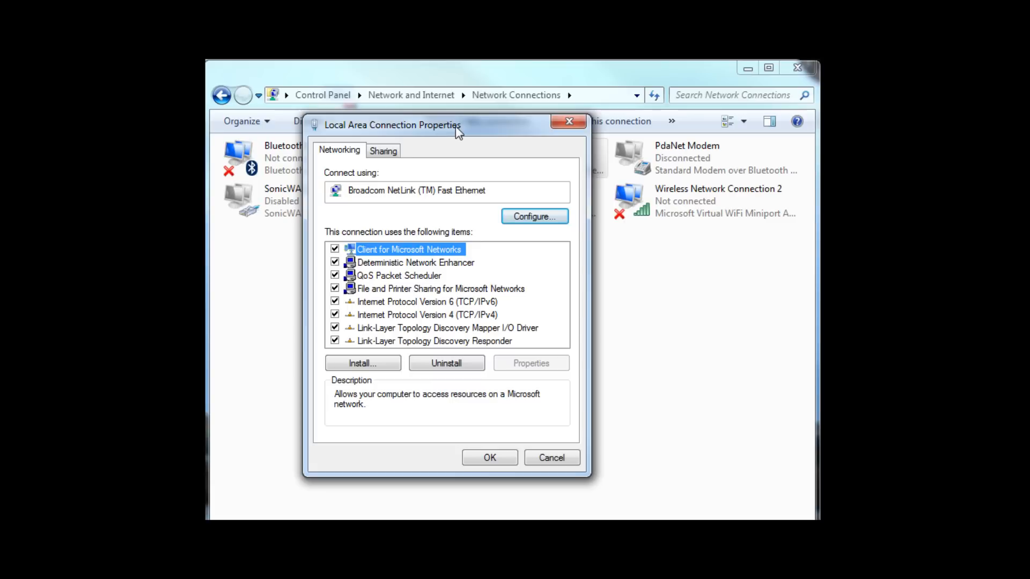
mouse_move(408, 322)
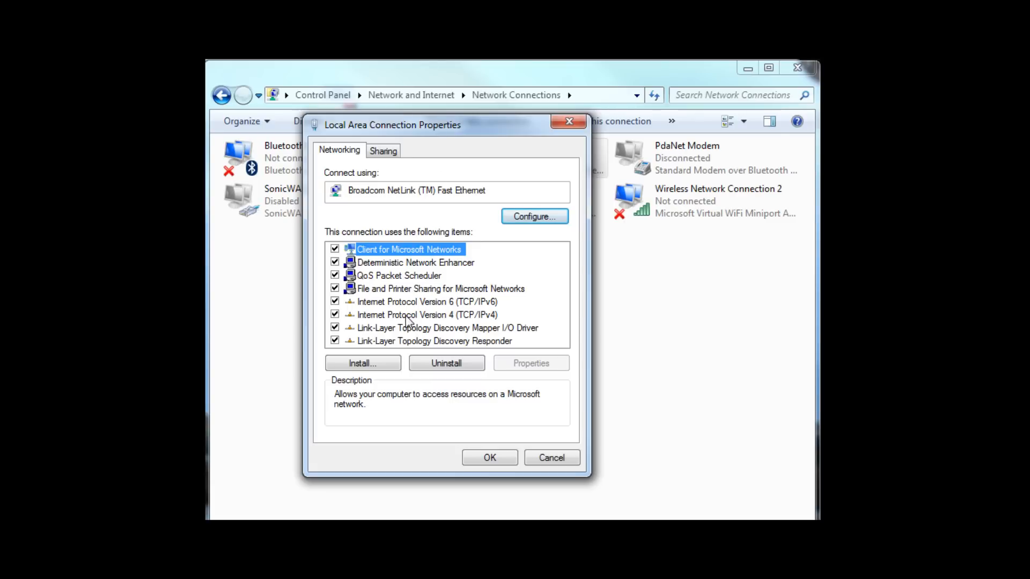
left_click(426, 315)
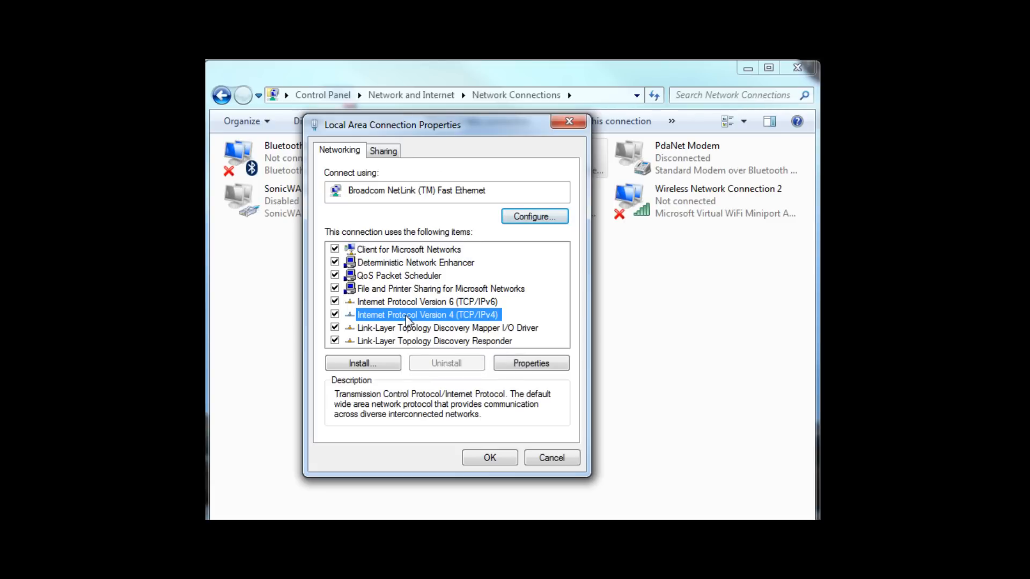
left_click(530, 363)
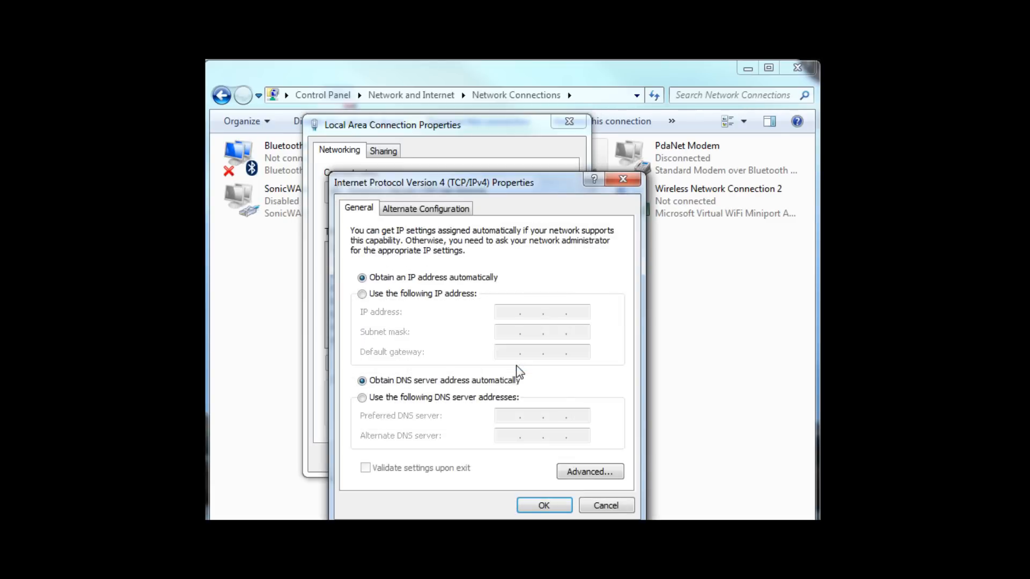
mouse_move(408, 285)
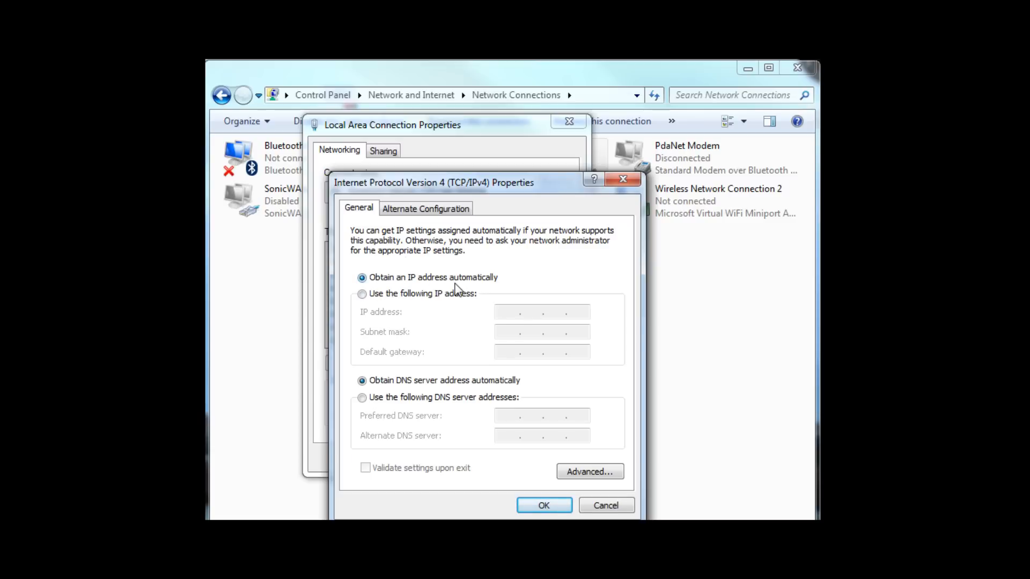
mouse_move(466, 290)
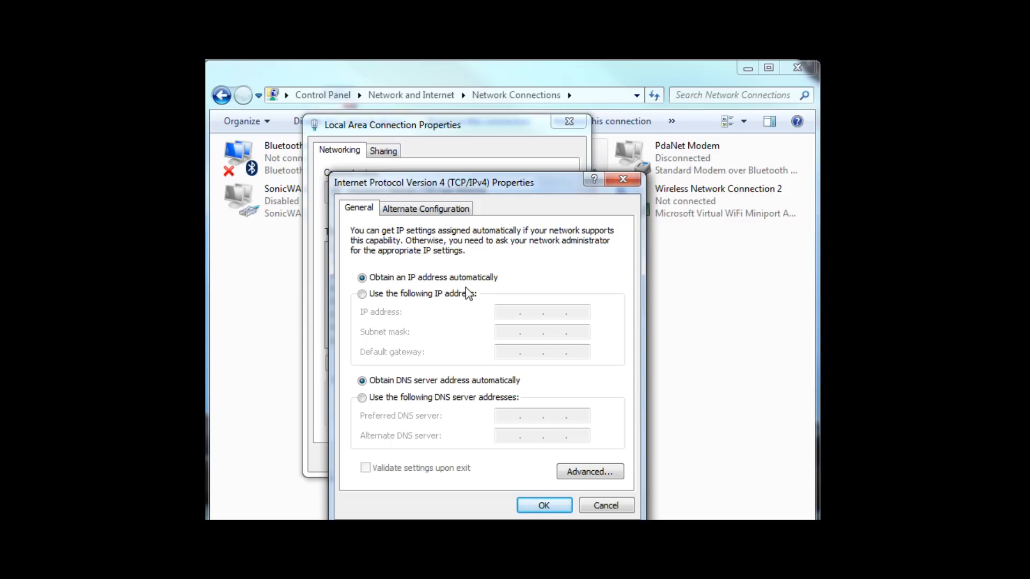
mouse_move(464, 291)
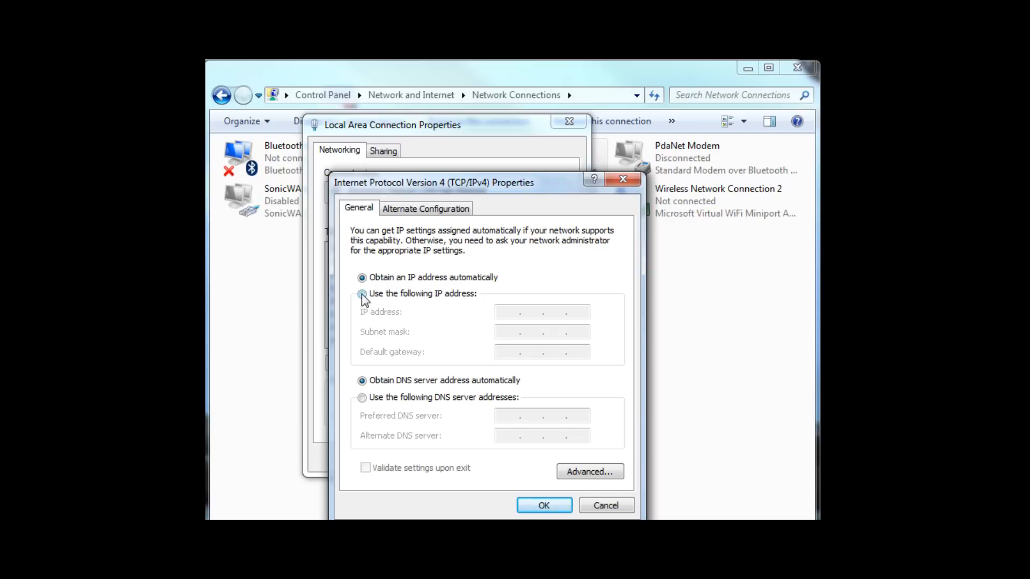
Assign static IP address 10.10.10.11 with subnet mask 255.0.0.0 and apply it.
left_click(362, 293)
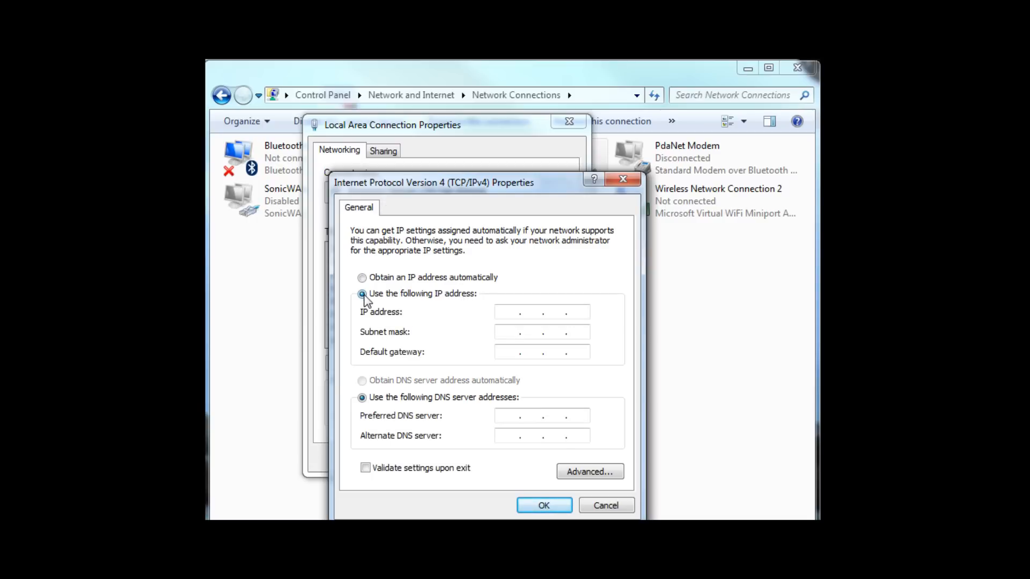
mouse_move(511, 315)
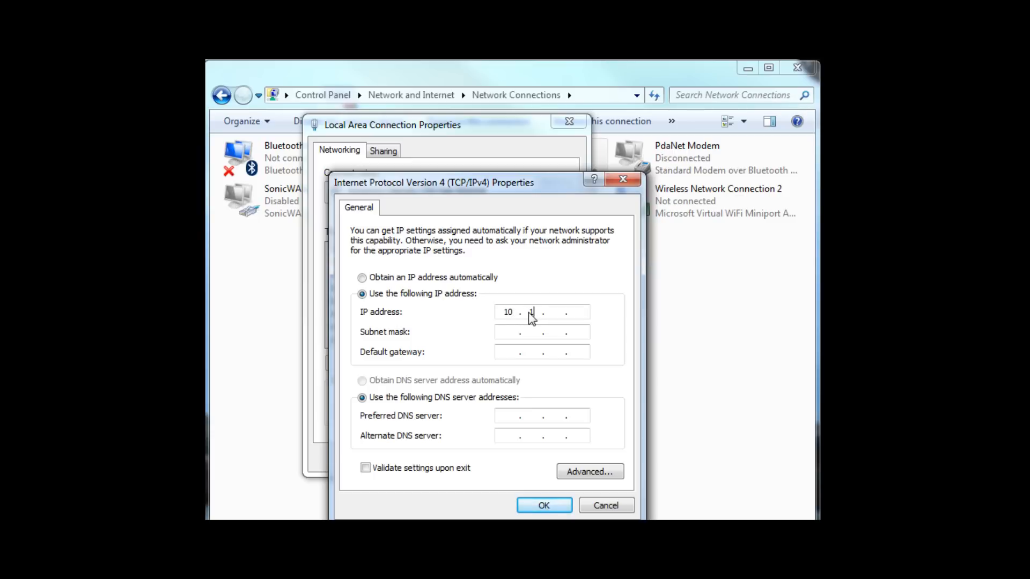
type("10.")
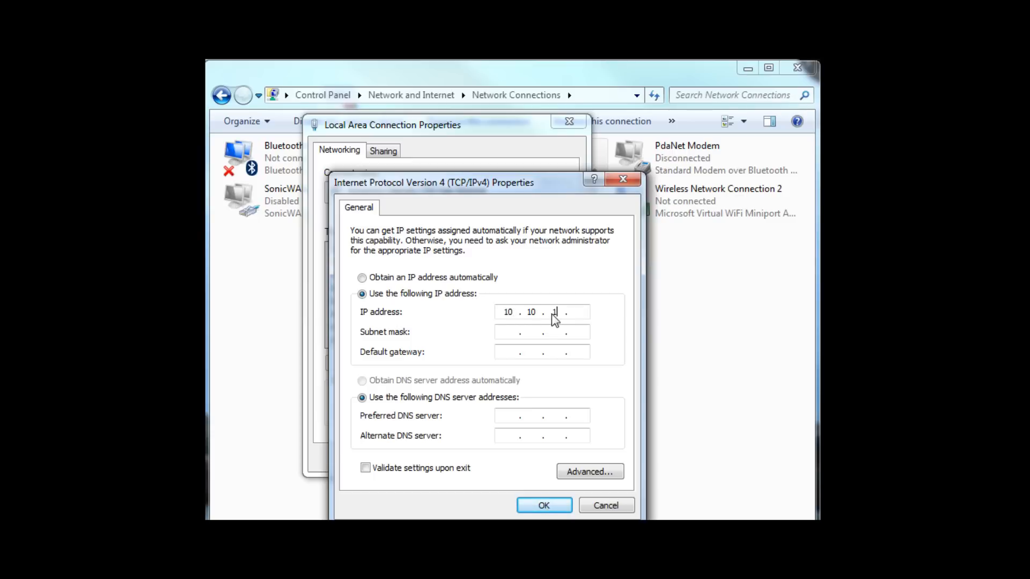
type("10")
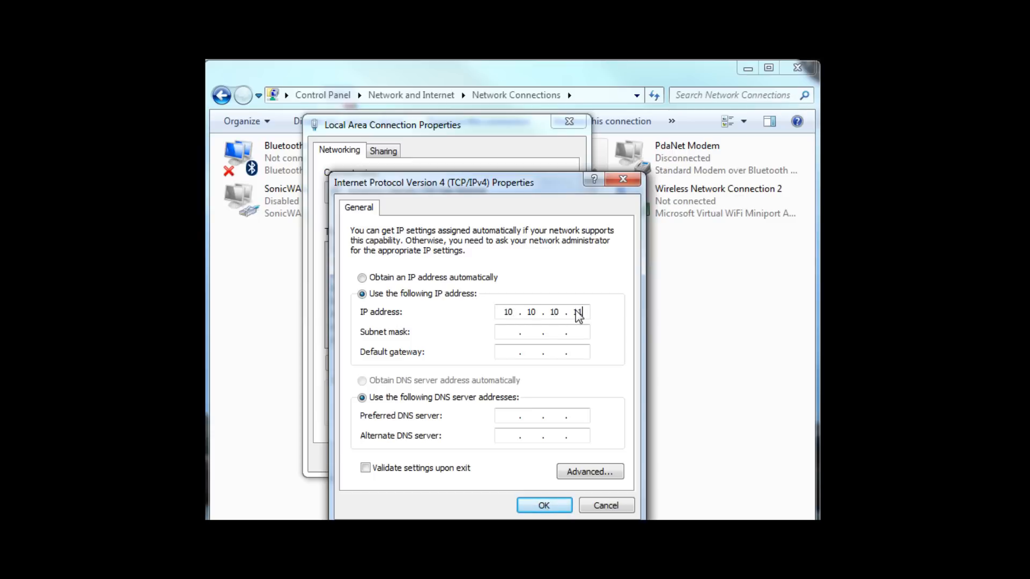
type("11")
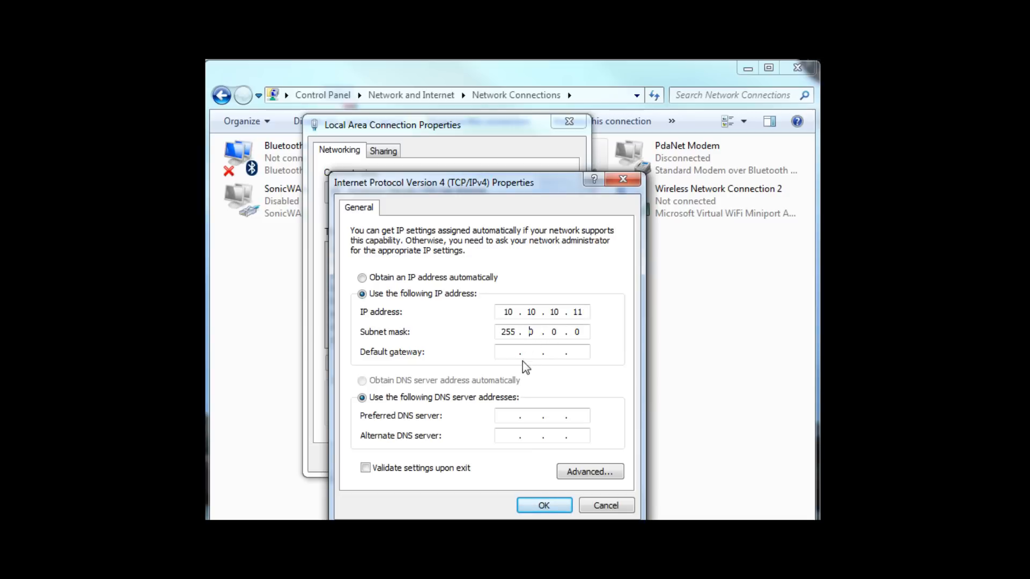
mouse_move(543, 340)
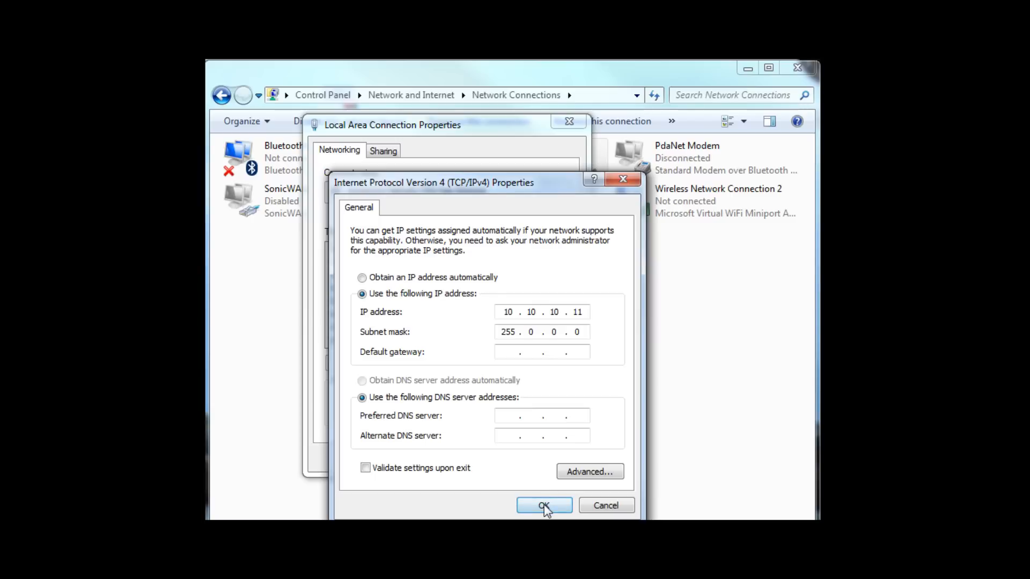
left_click(544, 505)
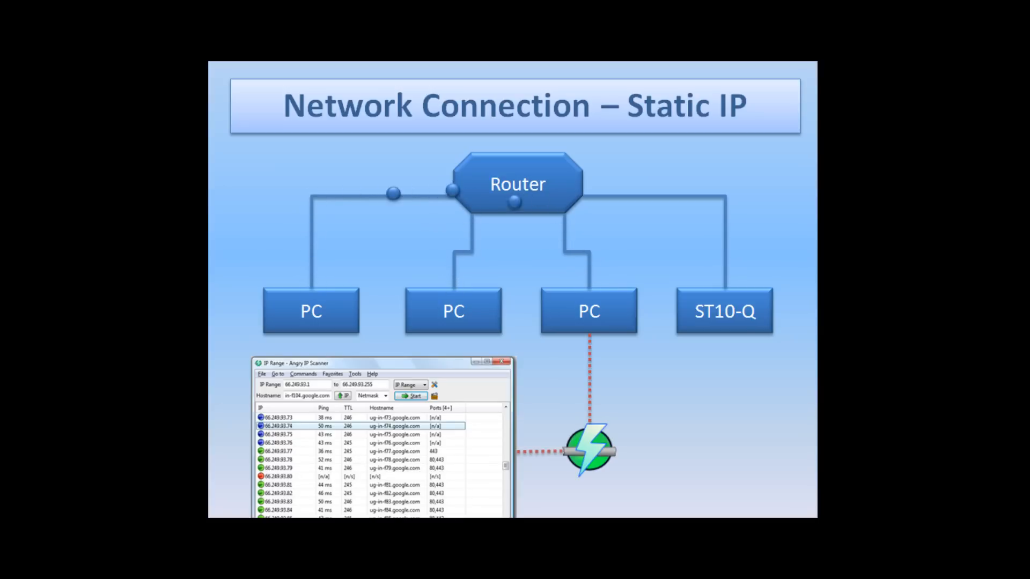